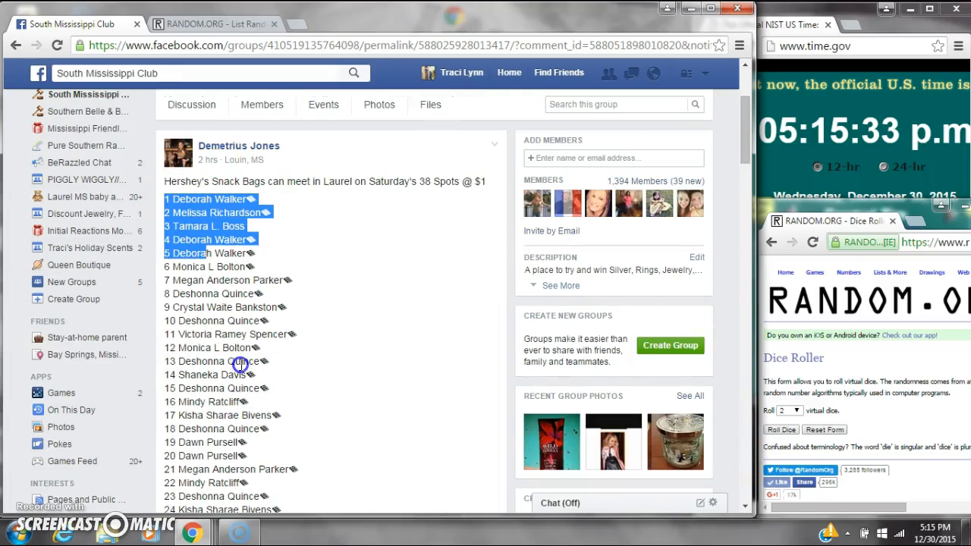
# Step: Scroll through the Facebook raffle post and switch to the List Randomizer page
pyautogui.scroll(-3)
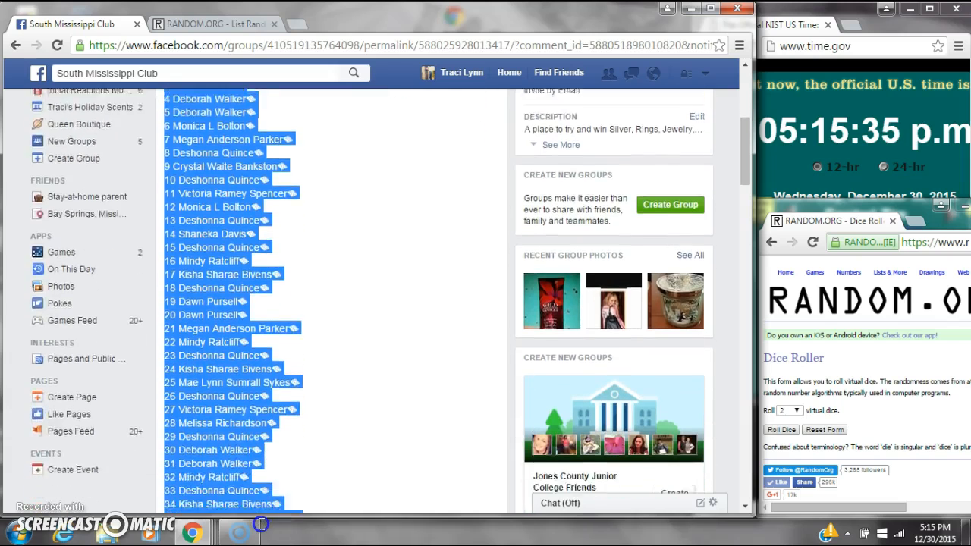
pyautogui.scroll(-3)
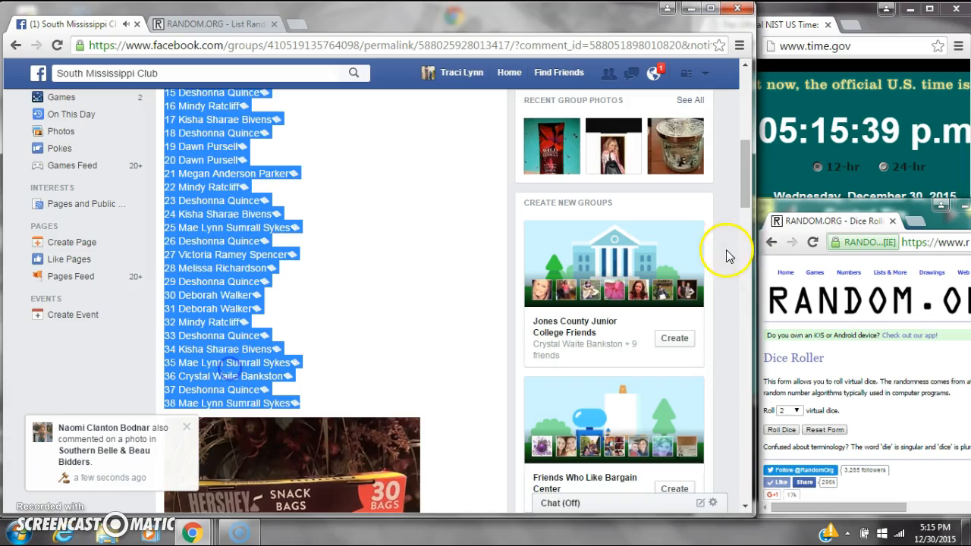
pyautogui.scroll(-3)
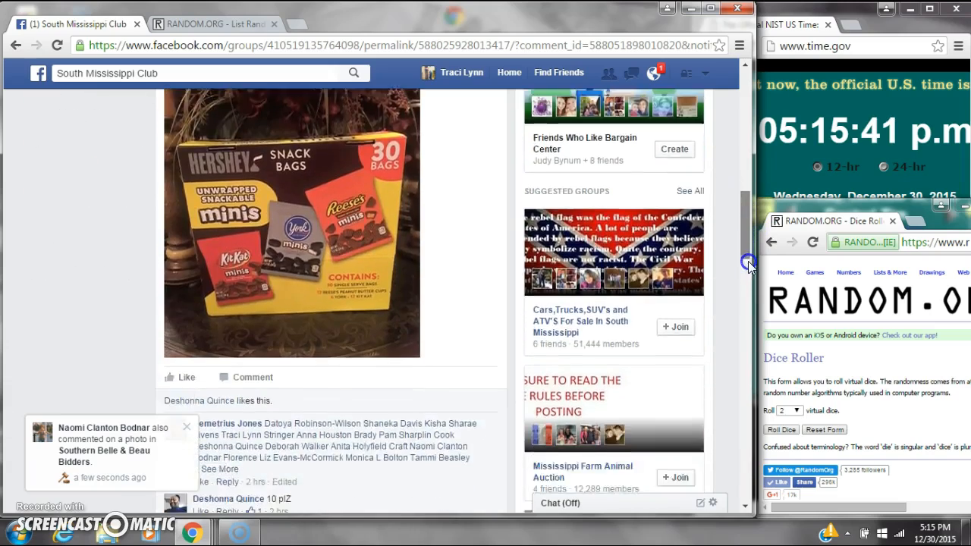
pyautogui.scroll(-3)
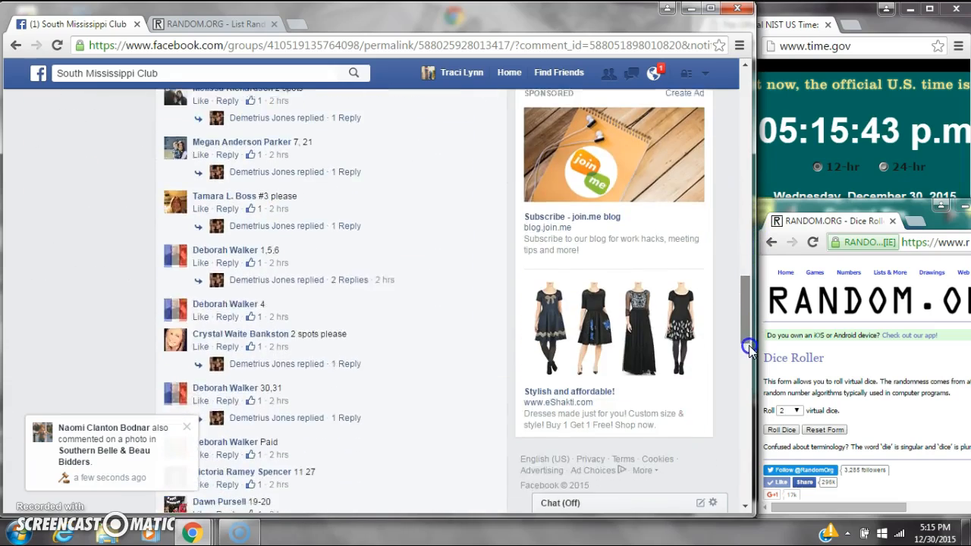
pyautogui.scroll(-3)
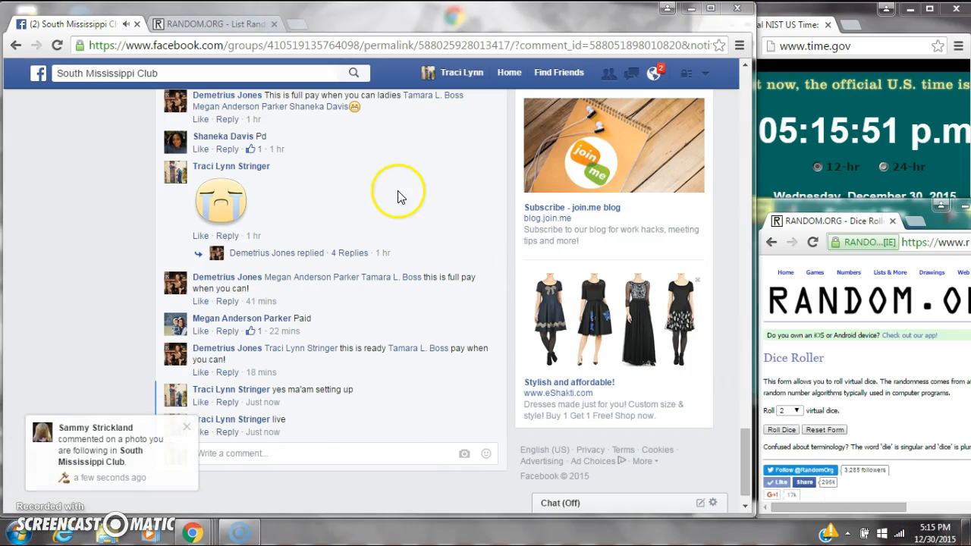
pyautogui.click(212, 24)
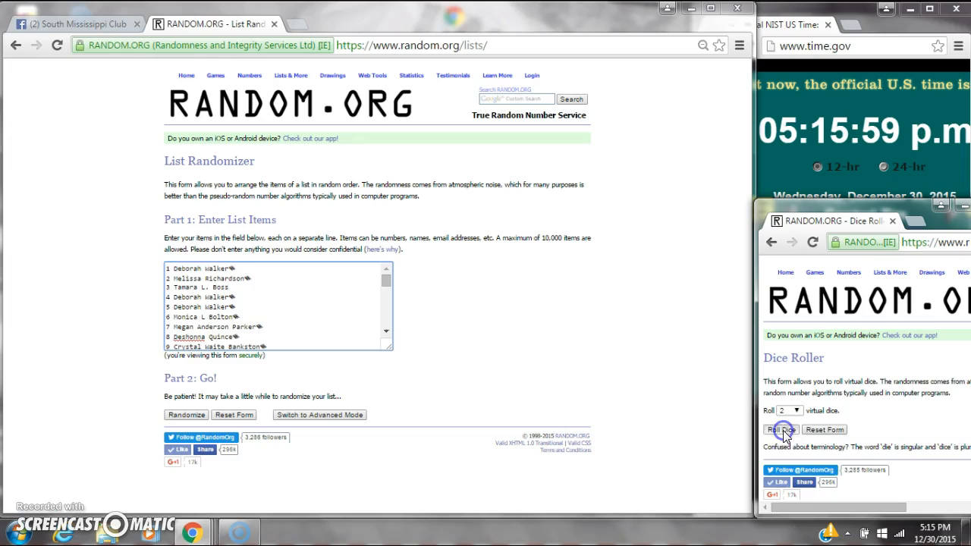
# Step: Roll the two virtual dice and randomize the 38-name raffle list
pyautogui.click(780, 429)
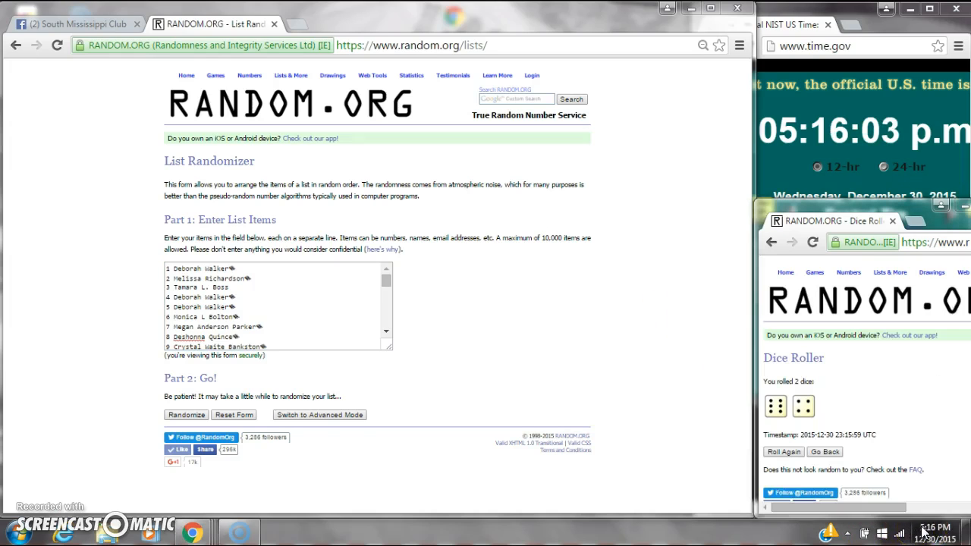
pyautogui.click(185, 415)
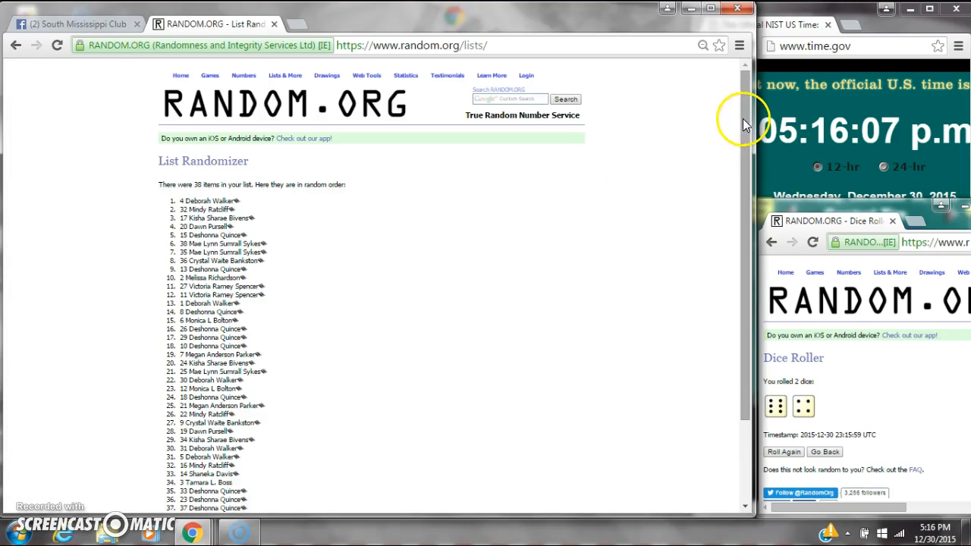
# Step: Reshuffle the raffle list with Again! to reach five randomizations
pyautogui.scroll(-3)
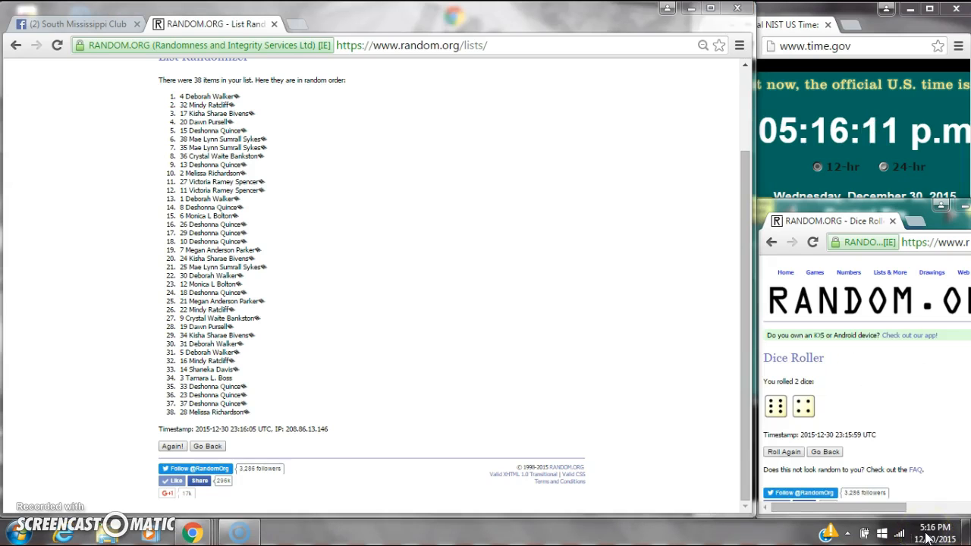
pyautogui.click(173, 446)
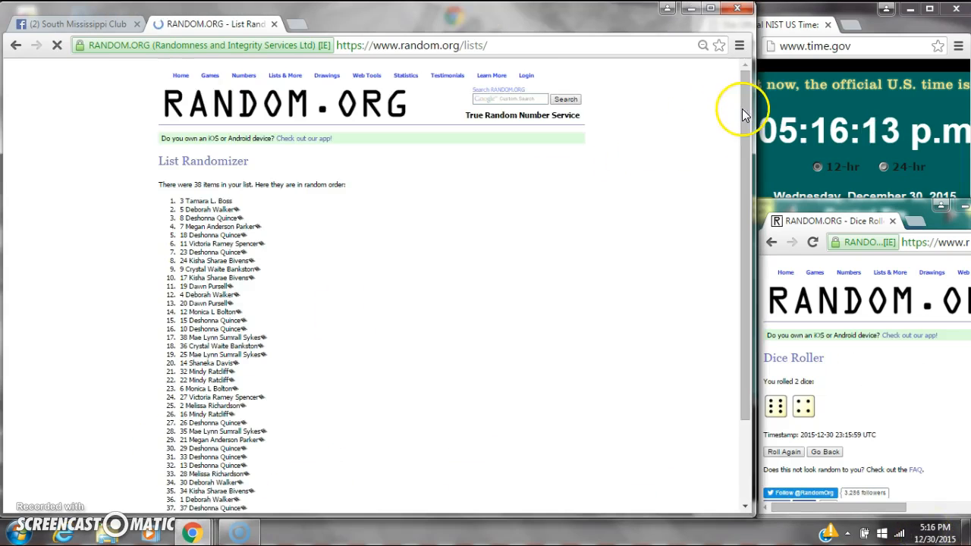
pyautogui.scroll(-3)
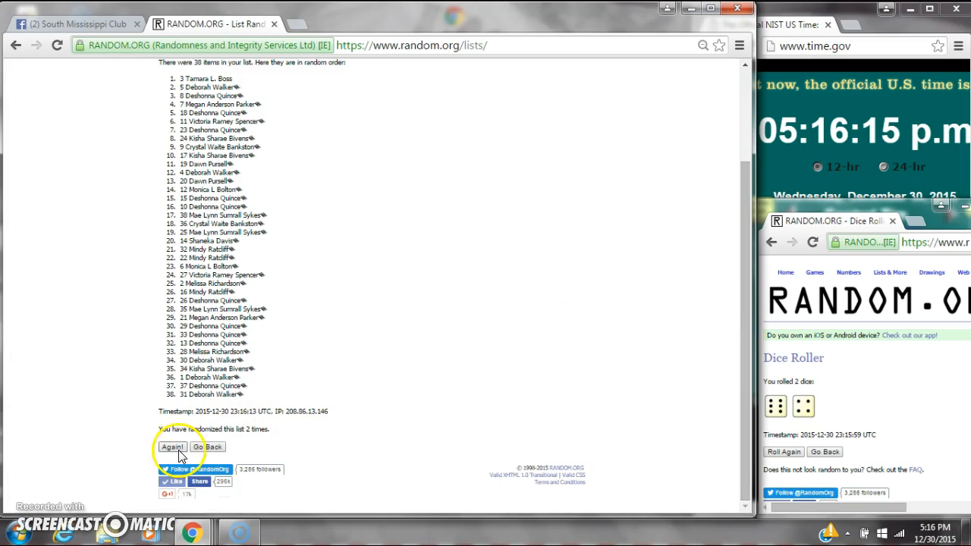
pyautogui.click(173, 446)
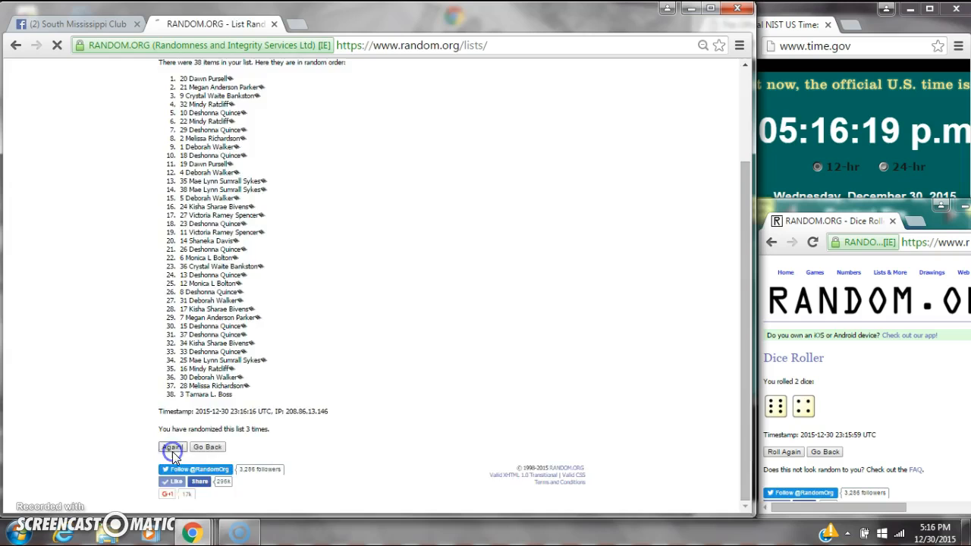
pyautogui.click(171, 446)
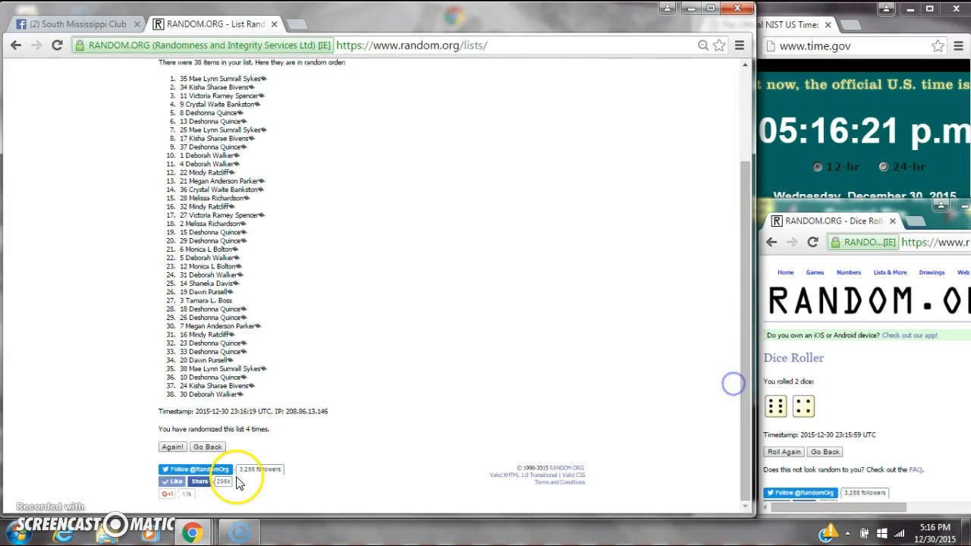
pyautogui.click(173, 445)
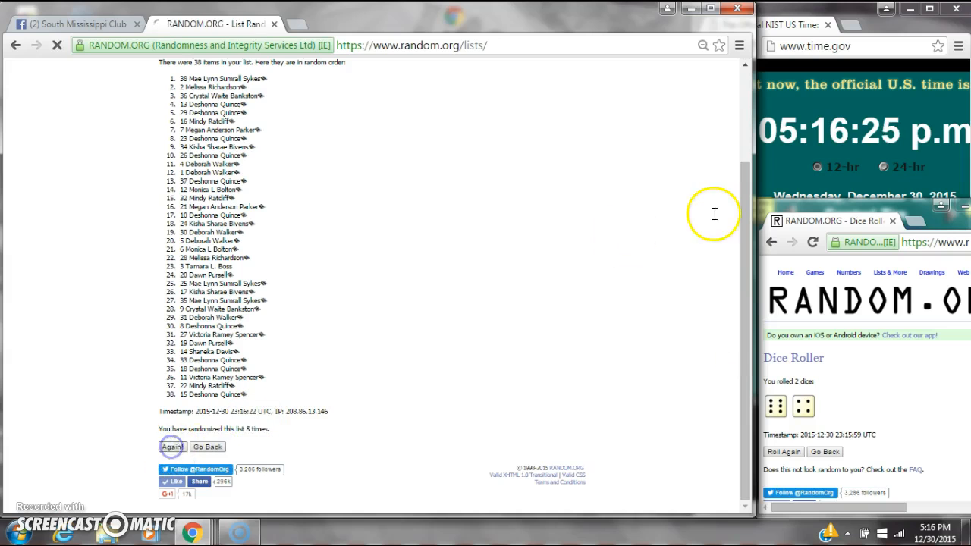
# Step: Keep reshuffling until the list reads randomized eight times, showing a ninth shuffle
pyautogui.click(172, 446)
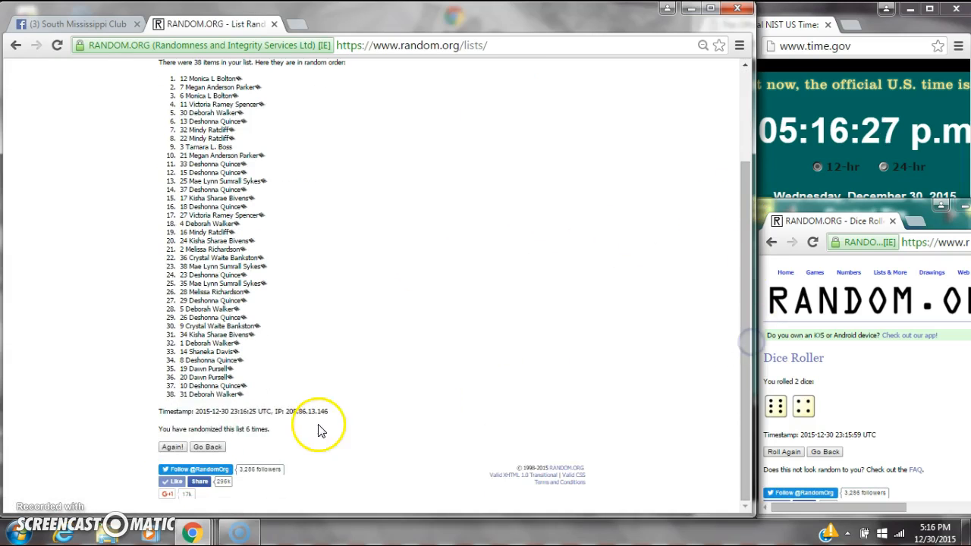
pyautogui.click(173, 445)
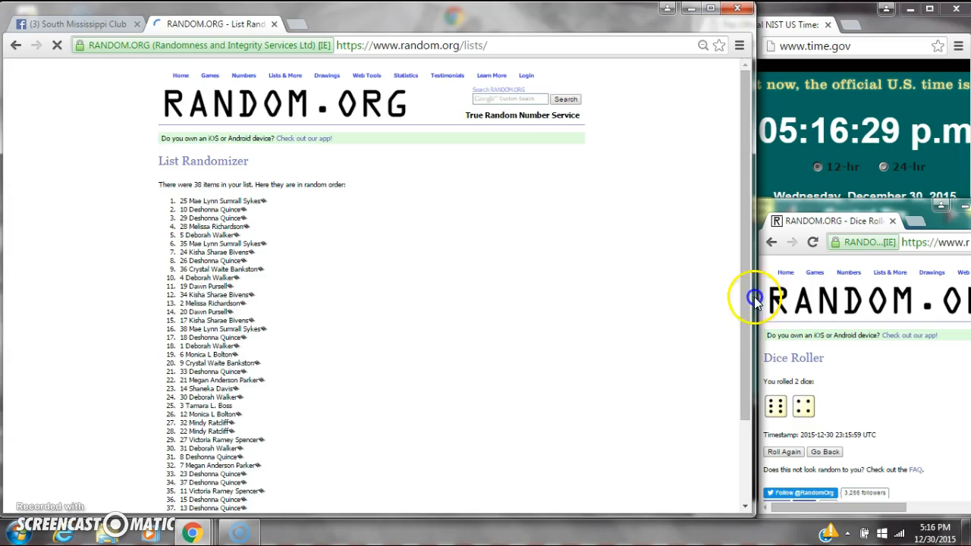
pyautogui.scroll(-3)
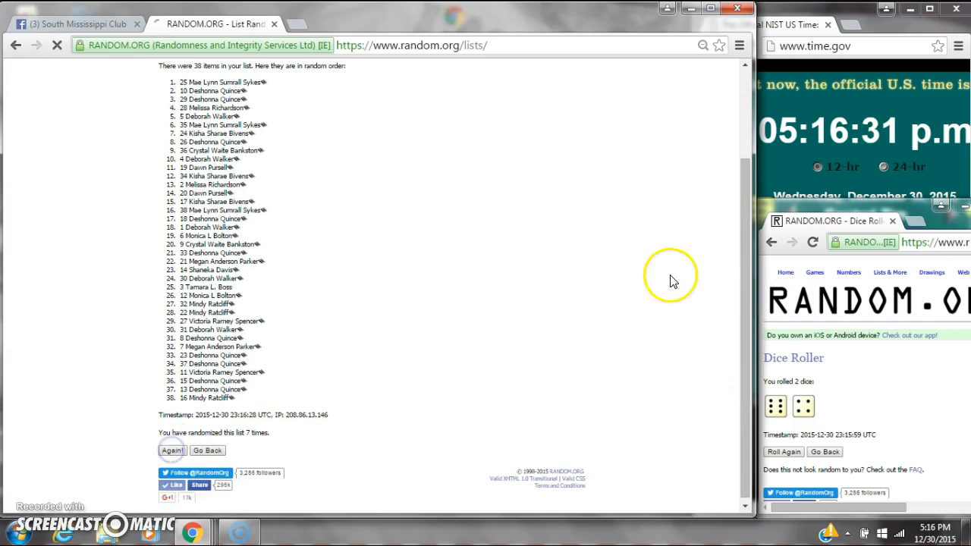
pyautogui.click(171, 446)
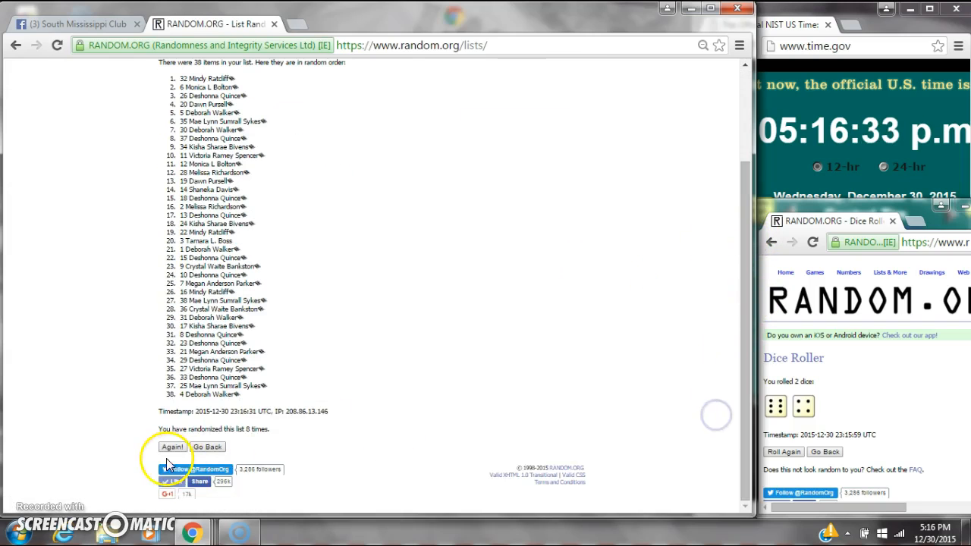
pyautogui.click(173, 446)
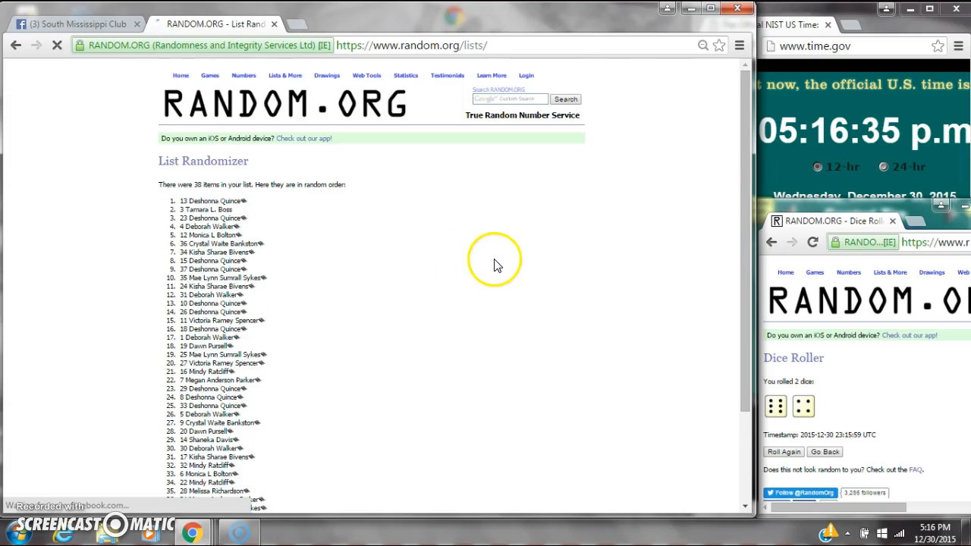
# Step: Check the taskbar clock, then run the tenth randomization of the raffle list
pyautogui.scroll(-3)
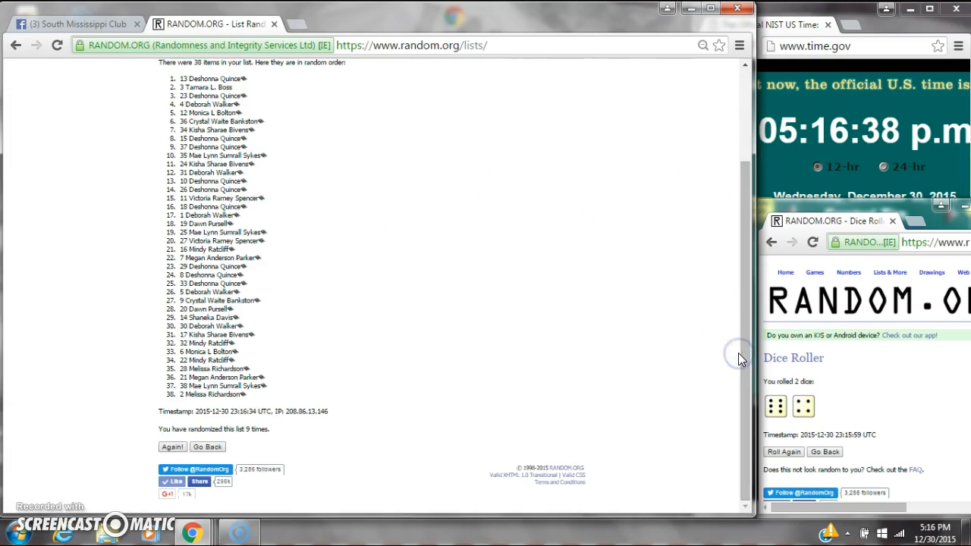
pyautogui.moveTo(913, 519)
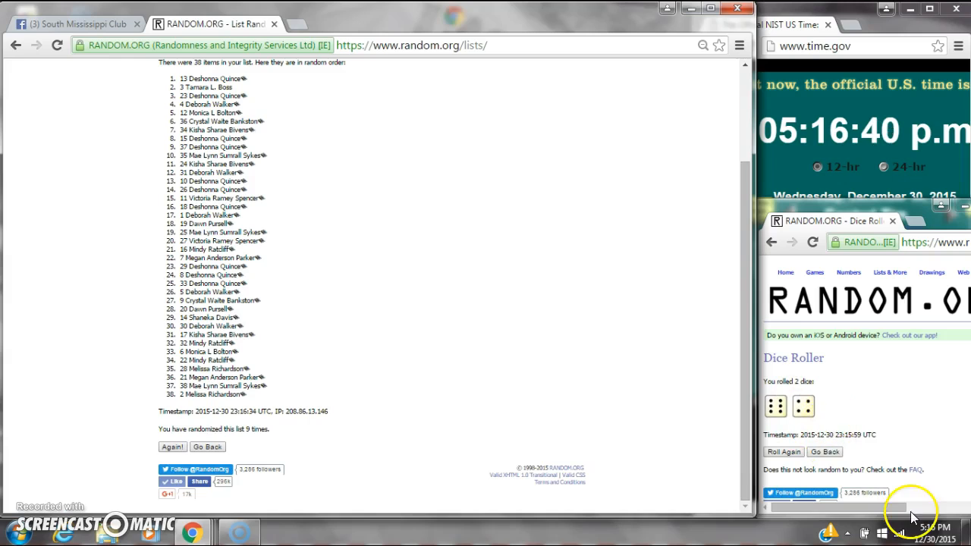
pyautogui.click(928, 533)
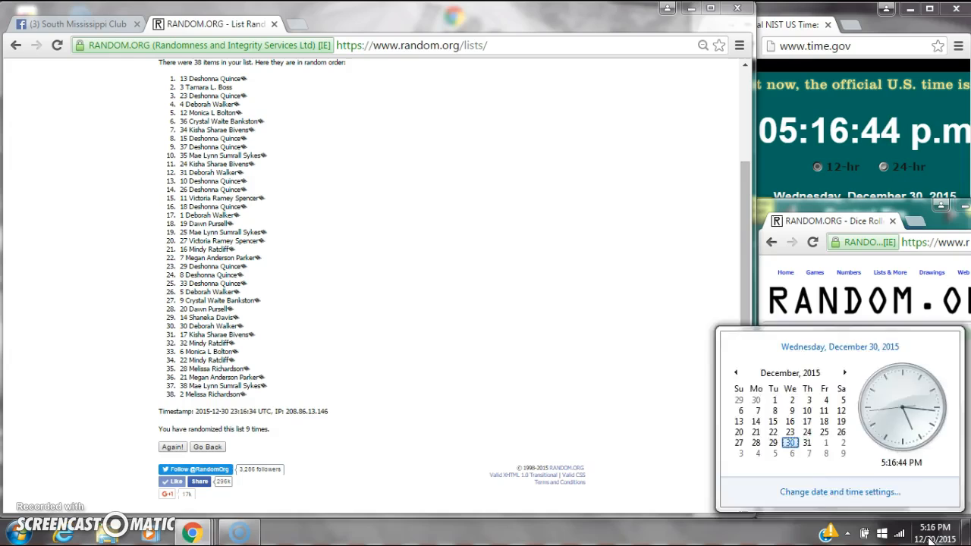
pyautogui.click(171, 446)
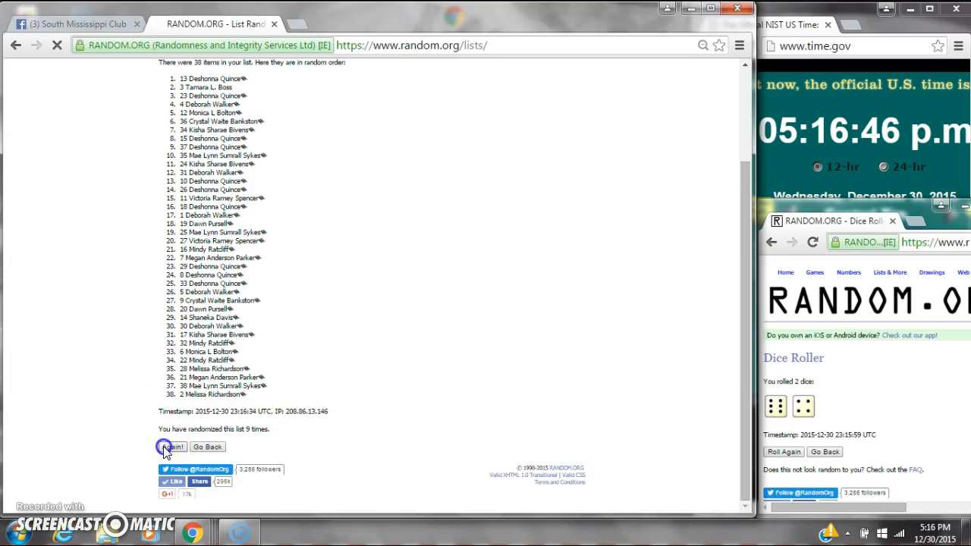
pyautogui.click(172, 446)
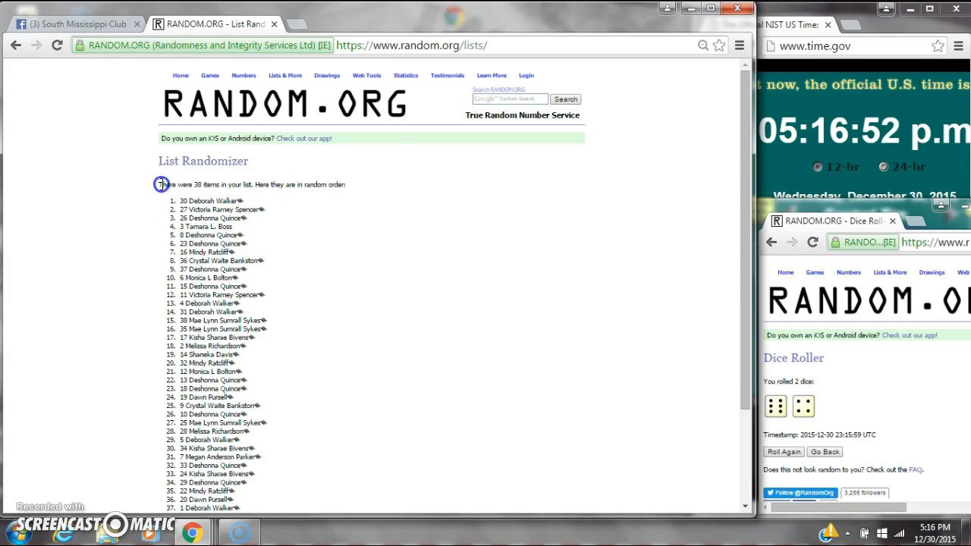
pyautogui.scroll(-3)
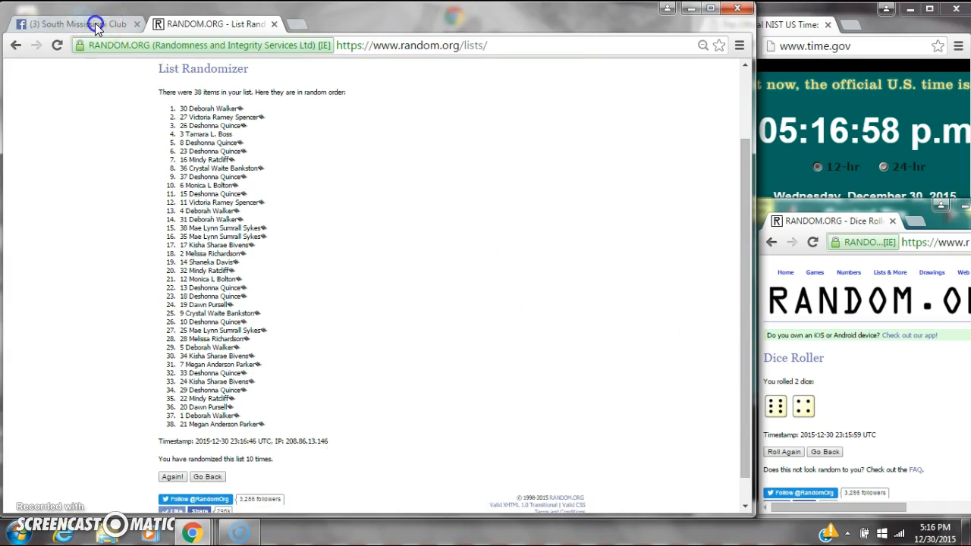
# Step: Post the 'done' comment on the Facebook raffle thread, check the time, and return to the final list
pyautogui.click(72, 25)
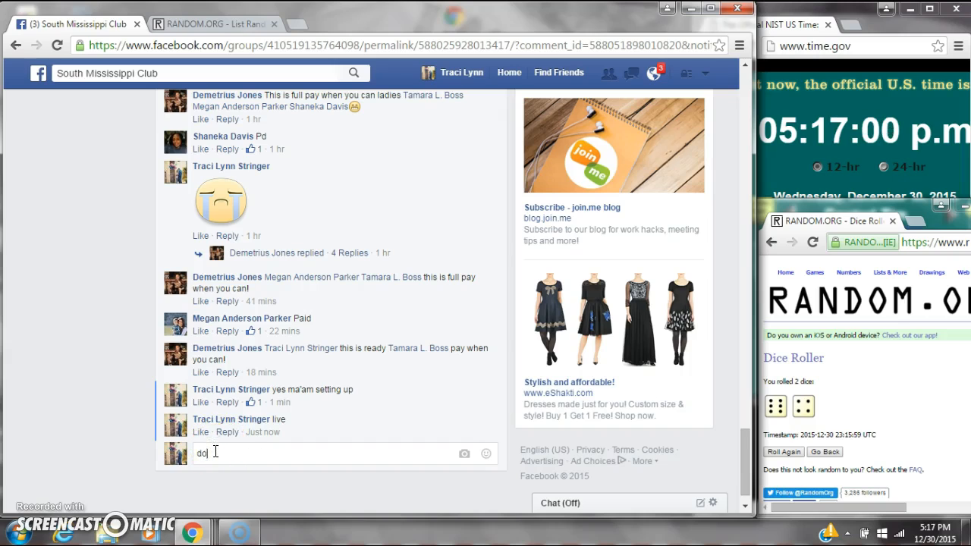
pyautogui.press('Return')
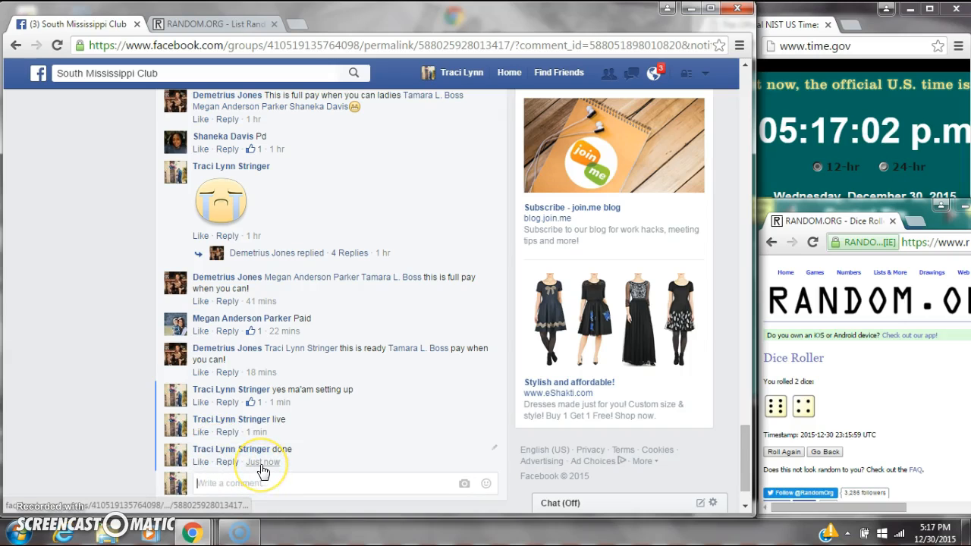
pyautogui.click(934, 529)
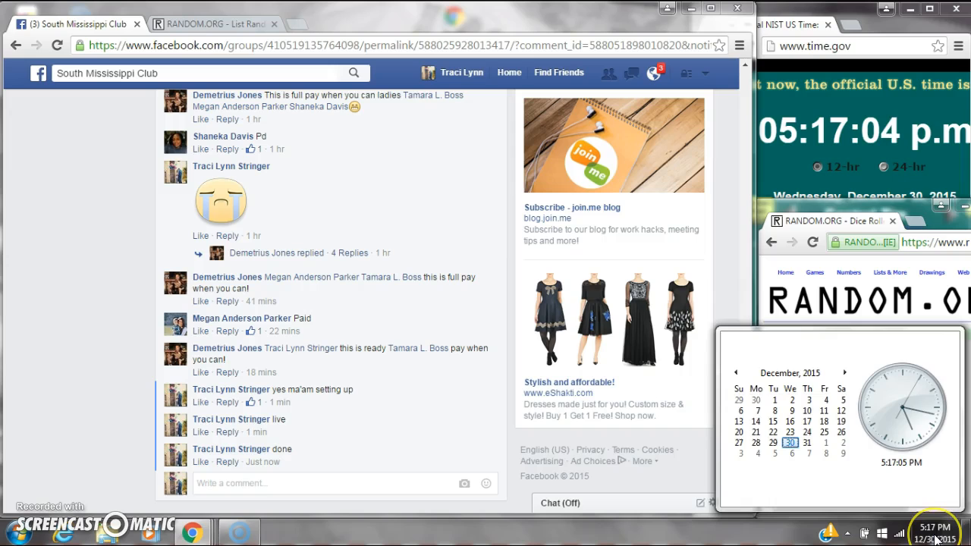
pyautogui.click(200, 24)
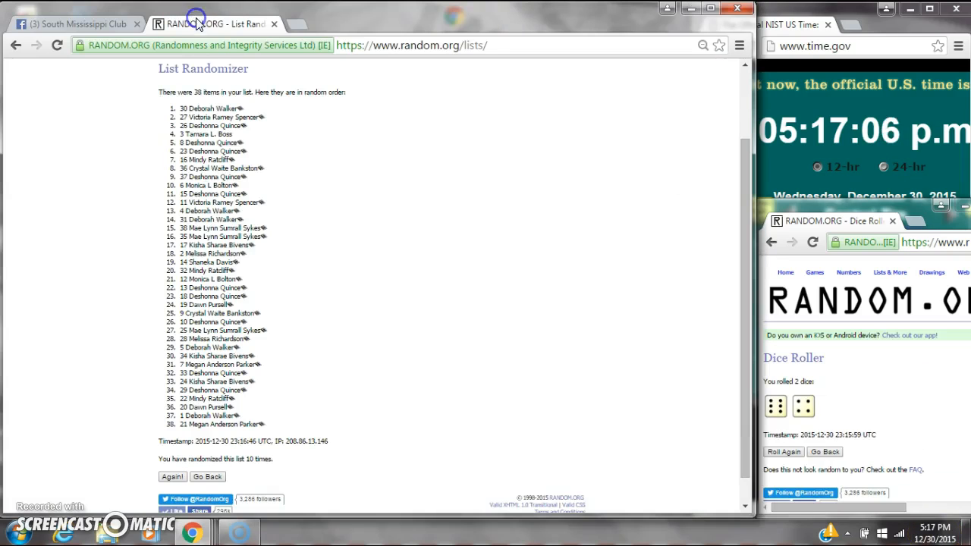